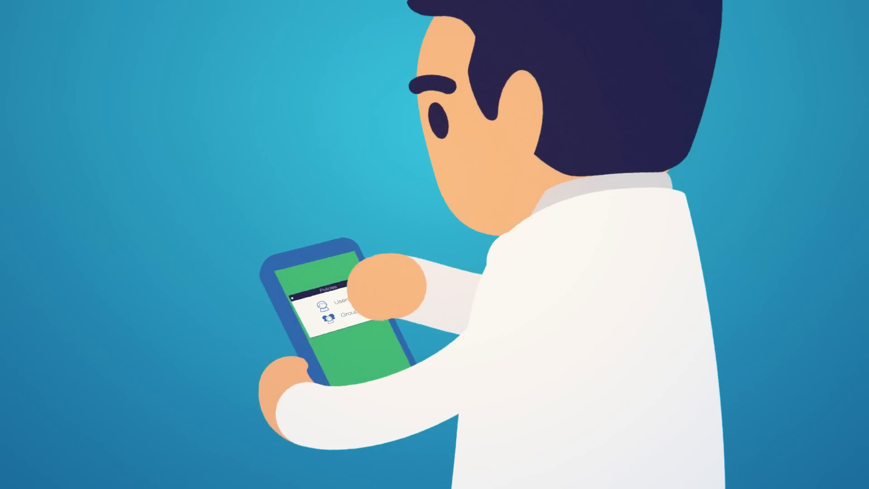
click(341, 302)
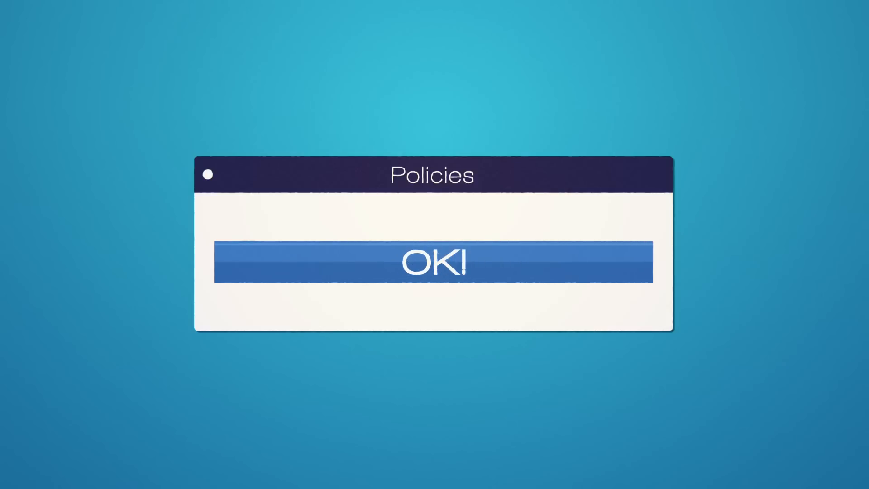
click(433, 261)
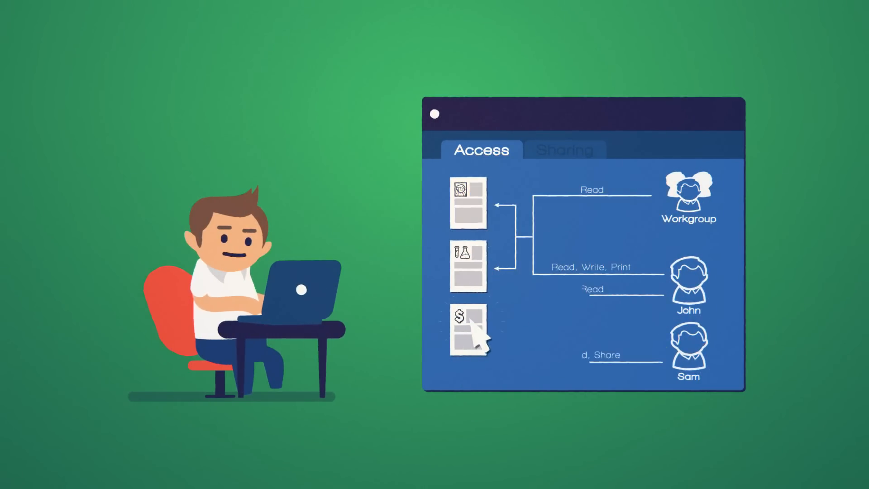
click(565, 150)
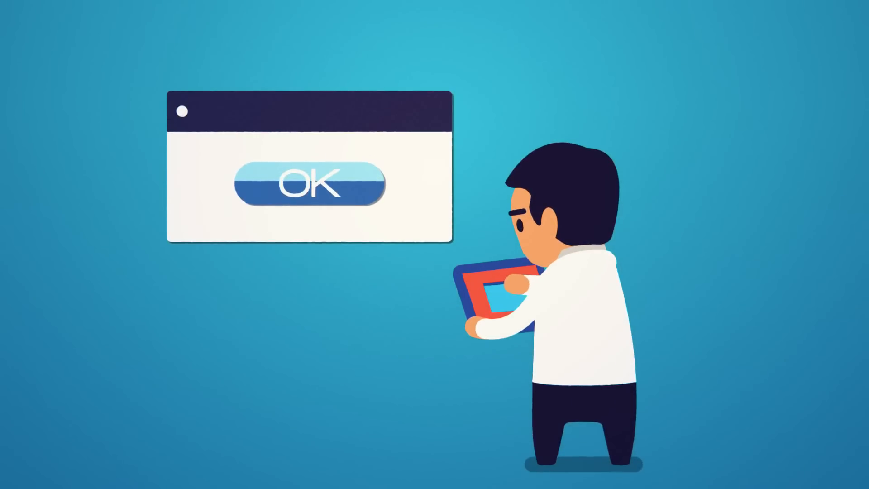
click(310, 185)
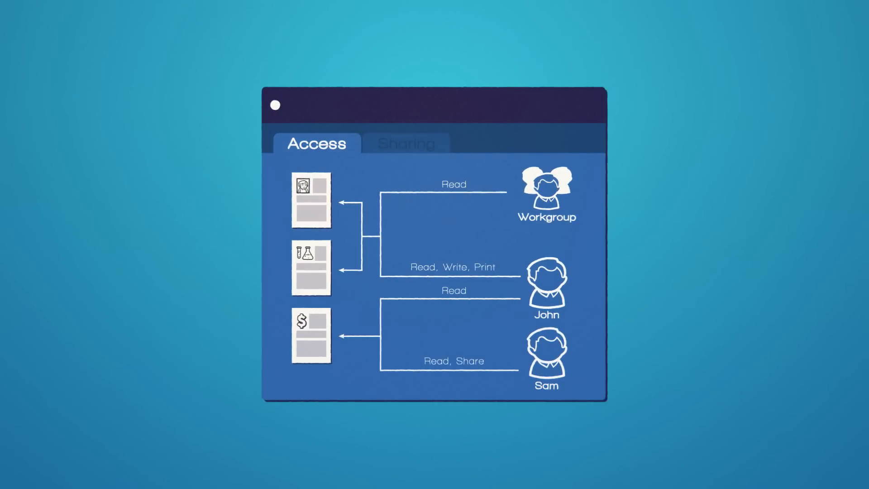
click(520, 143)
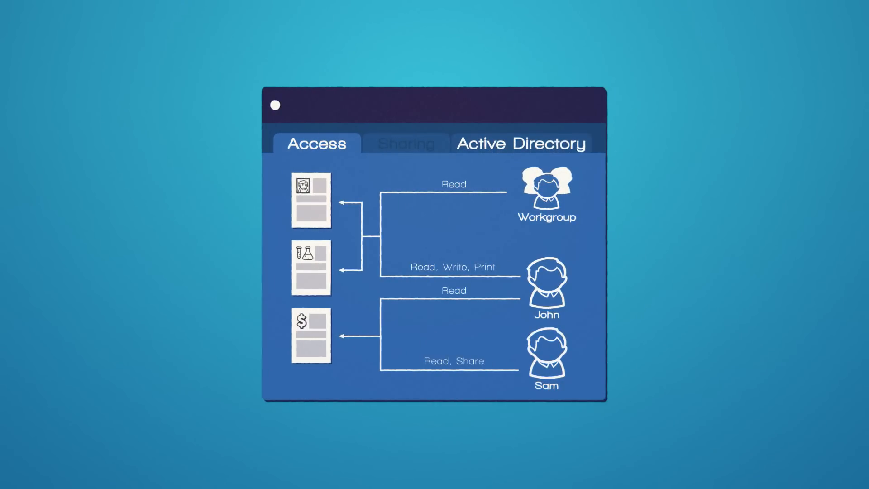